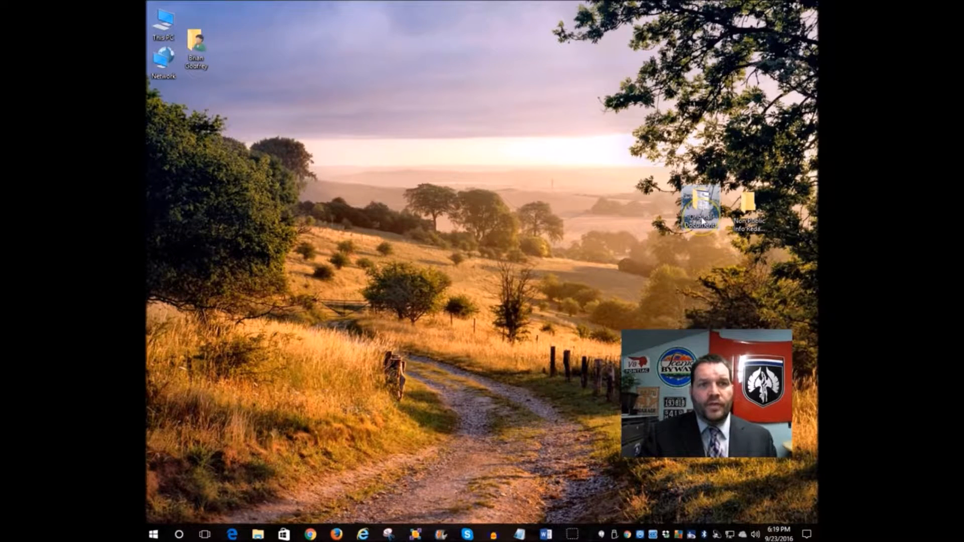
{"action": "mouse_move", "coordinate": [699, 206]}
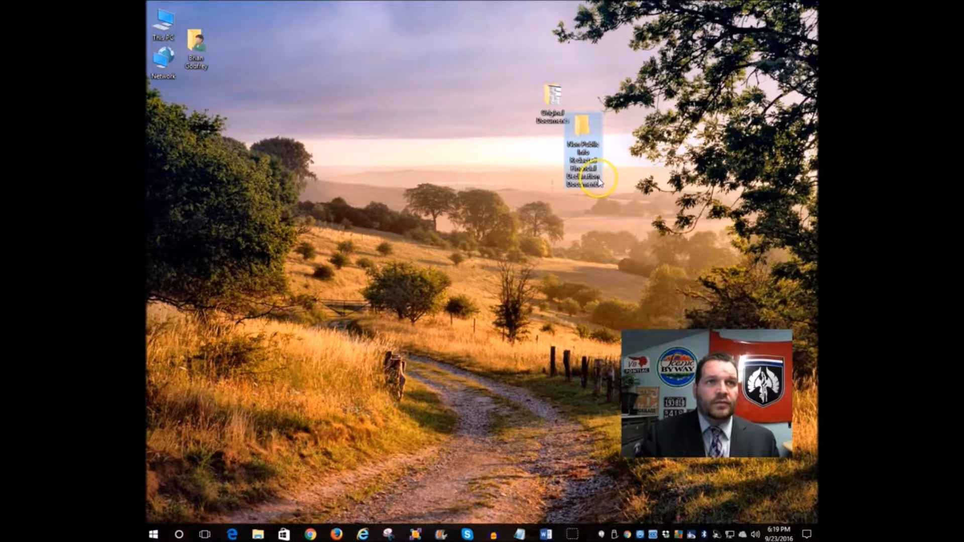
{"action": "mouse_move", "coordinate": [585, 148]}
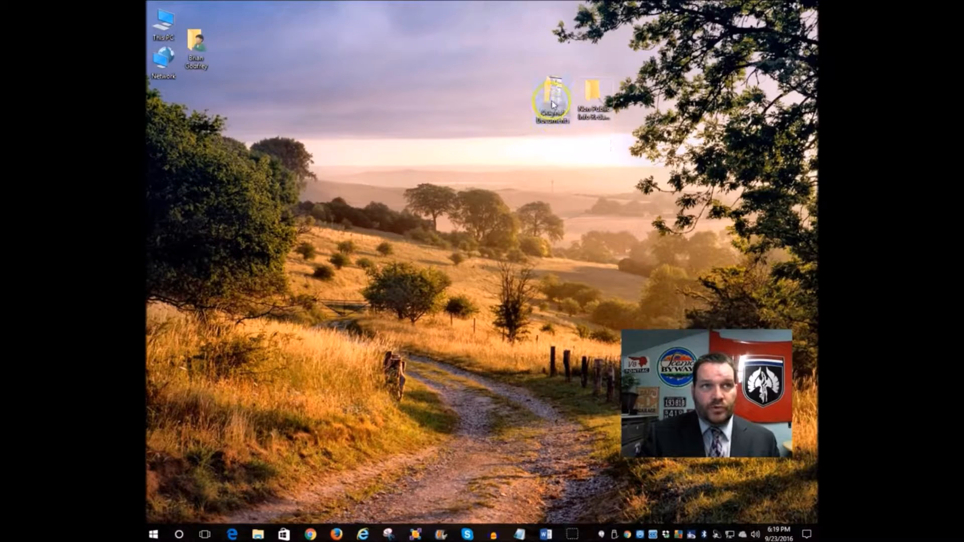
Step: Copy the three PDFs from Original Documents into the Non Public Info Redacted folder
{"action": "double_click", "coordinate": [552, 95]}
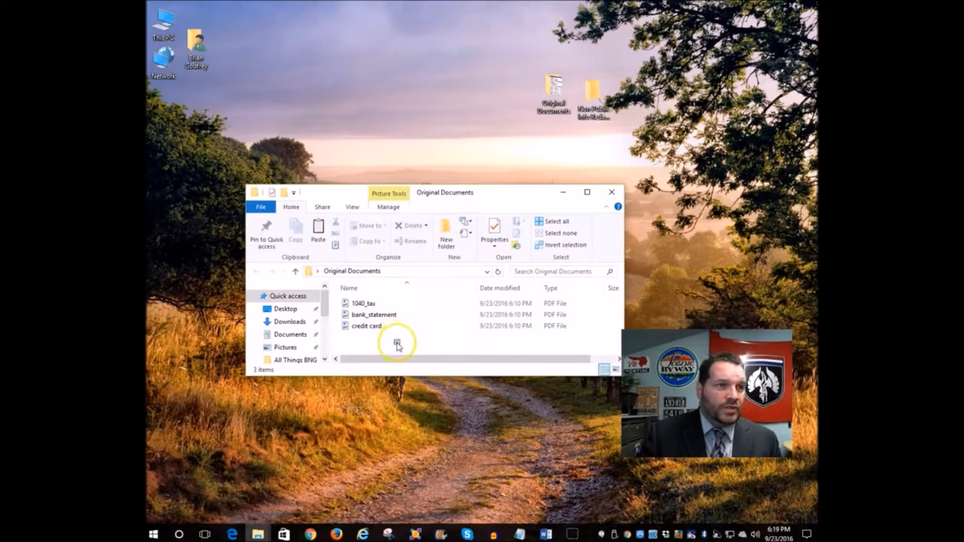
{"action": "right_click", "coordinate": [368, 325]}
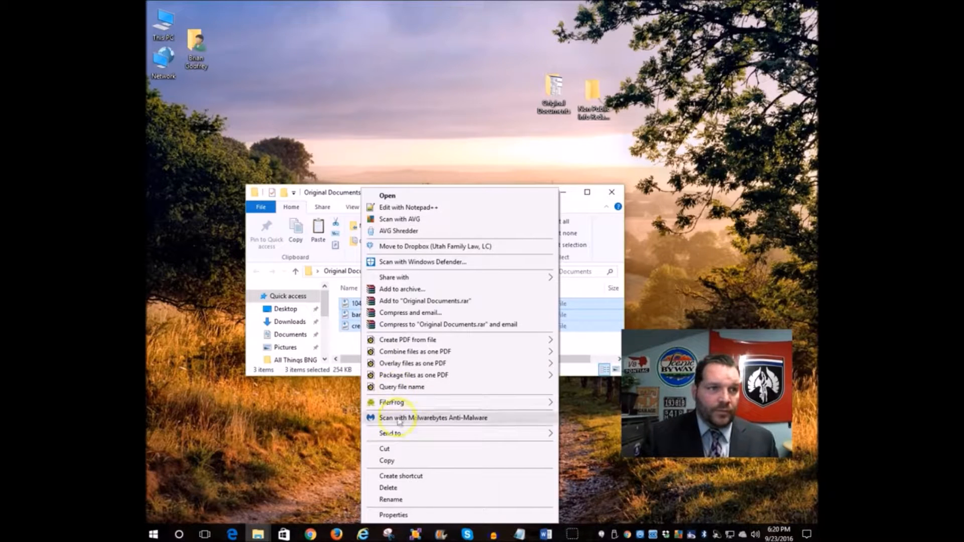
{"action": "mouse_move", "coordinate": [404, 461]}
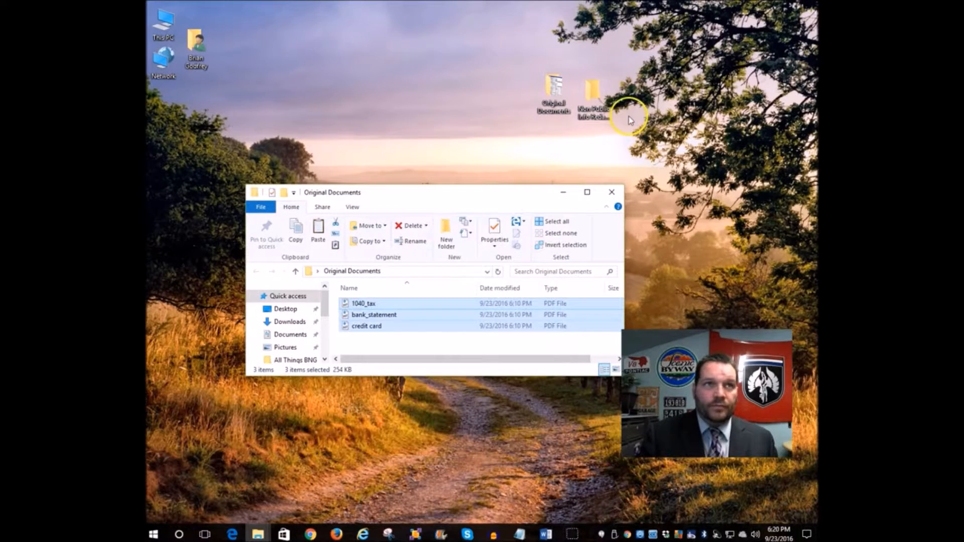
{"action": "double_click", "coordinate": [593, 96]}
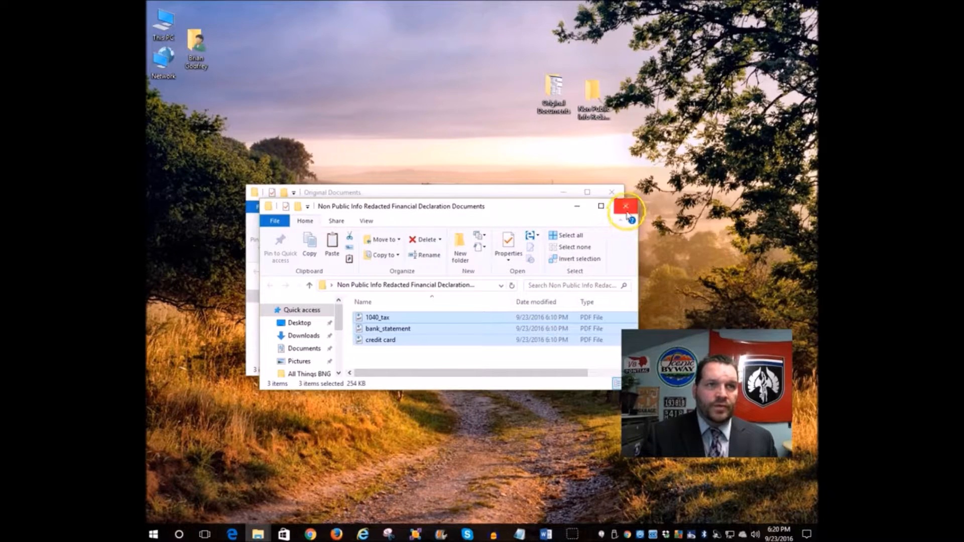
{"action": "mouse_move", "coordinate": [606, 239]}
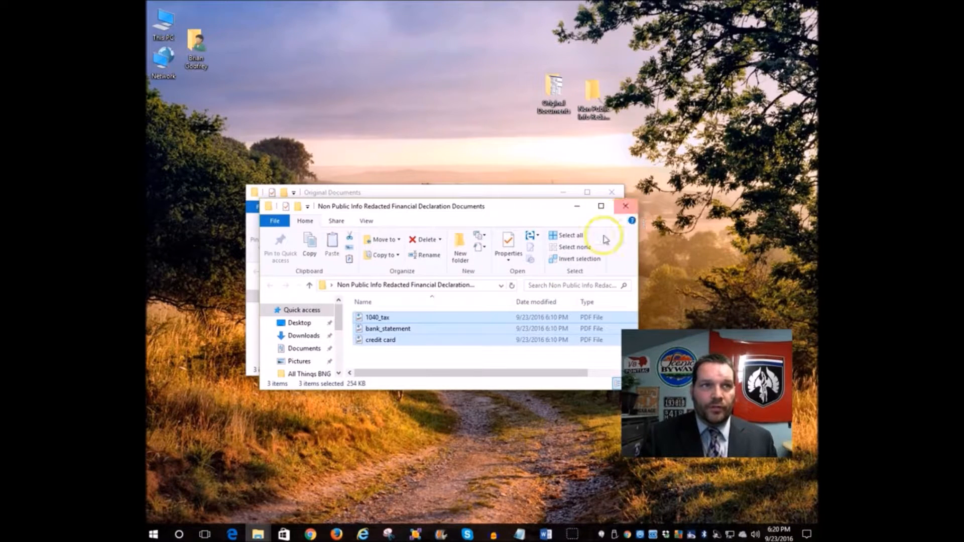
Step: Rename the 1040_tax copy, appending '- Non-public Info Redacted' to its name
{"action": "left_click", "coordinate": [377, 318]}
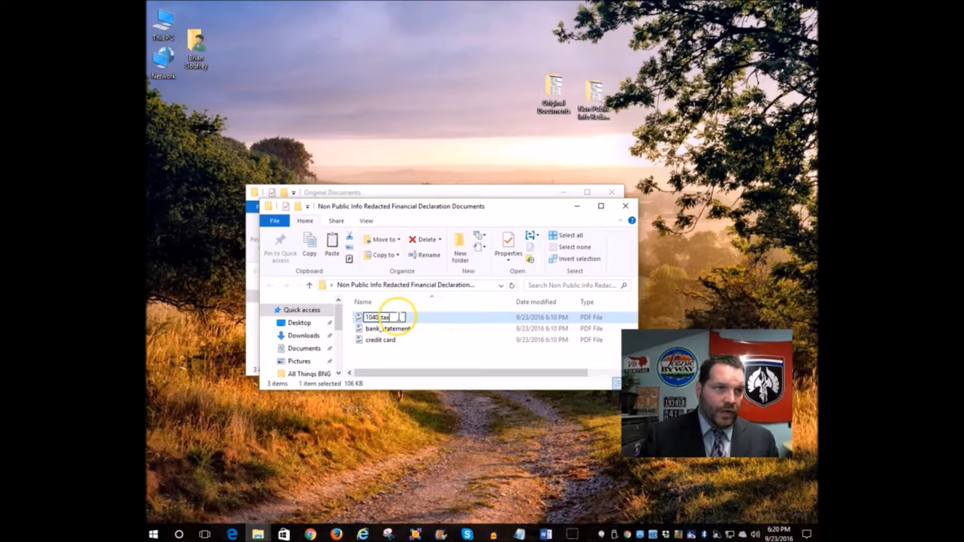
{"action": "type", "text": "- Non-public Info Redacted"}
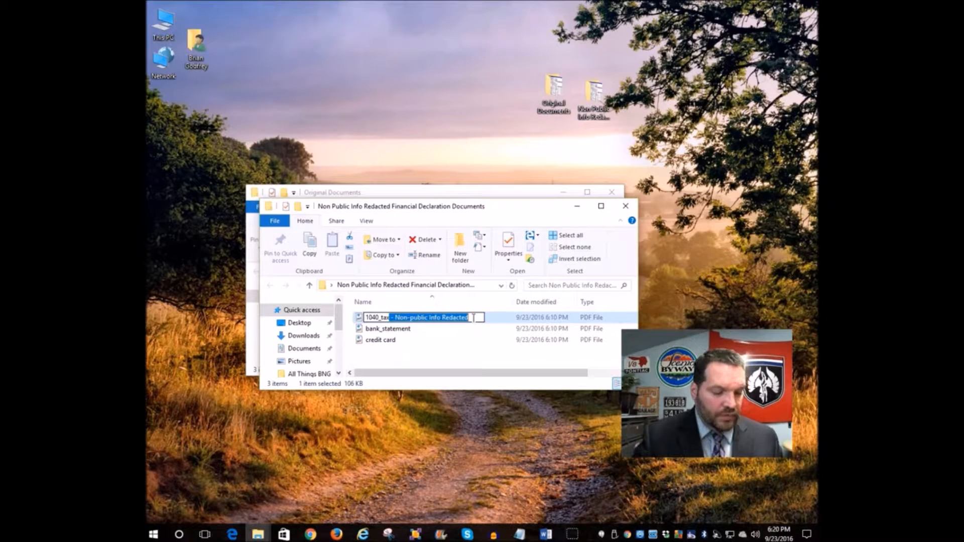
{"action": "left_click", "coordinate": [388, 329]}
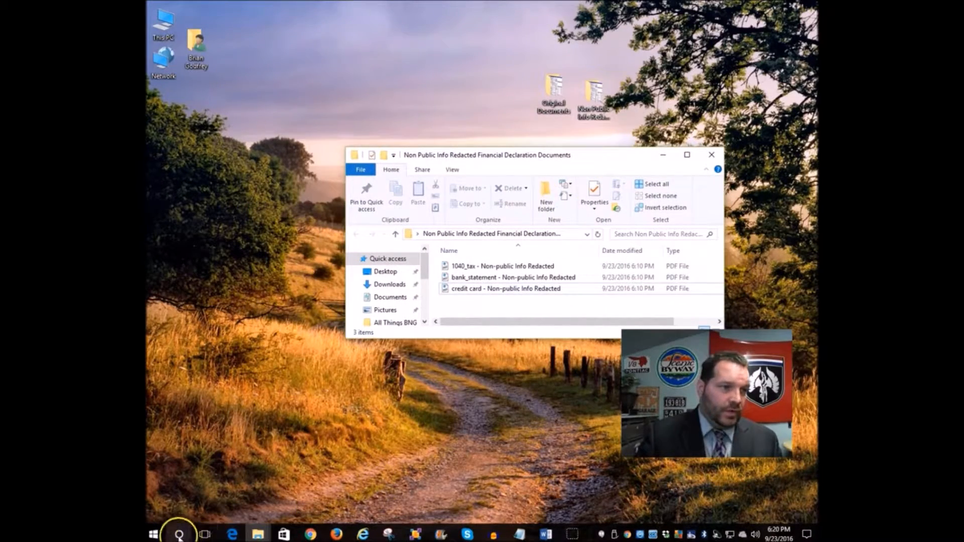
Step: Launch PDF-XChange Editor from a Windows search for 'pdf'
{"action": "left_click", "coordinate": [178, 532]}
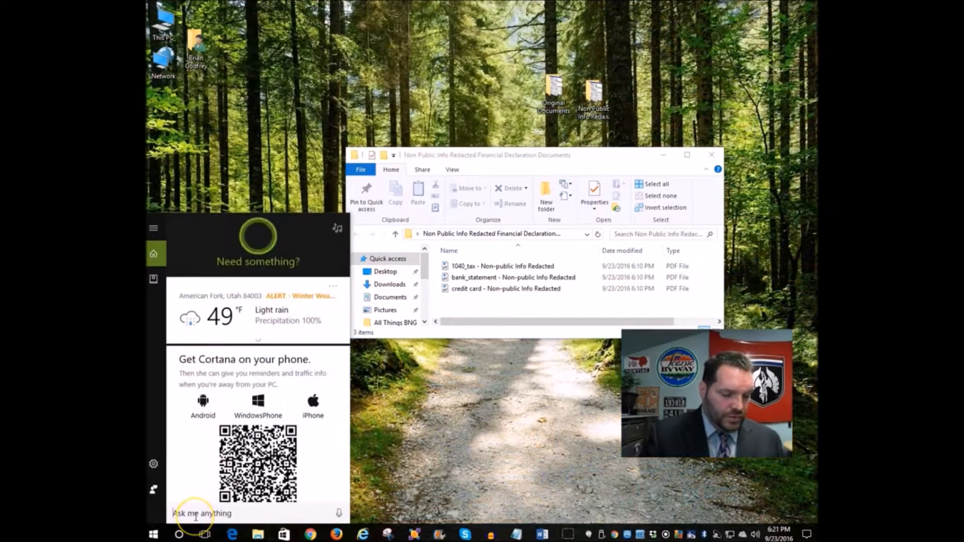
{"action": "type", "text": "pdf"}
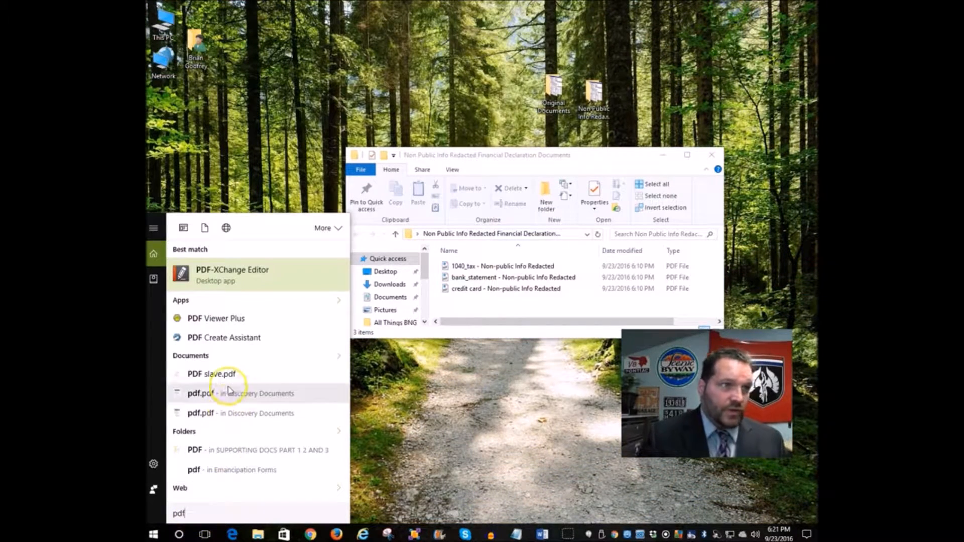
{"action": "mouse_move", "coordinate": [250, 276]}
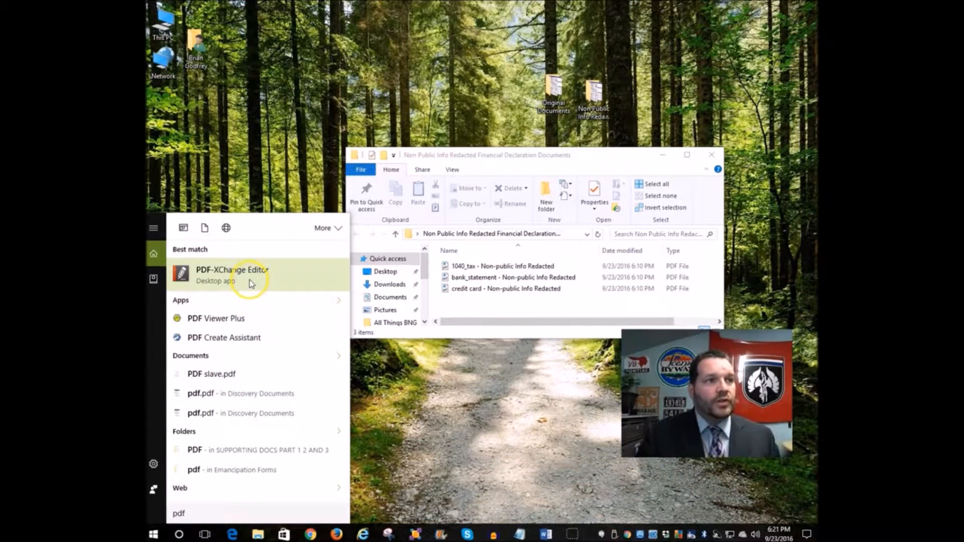
{"action": "mouse_move", "coordinate": [249, 281]}
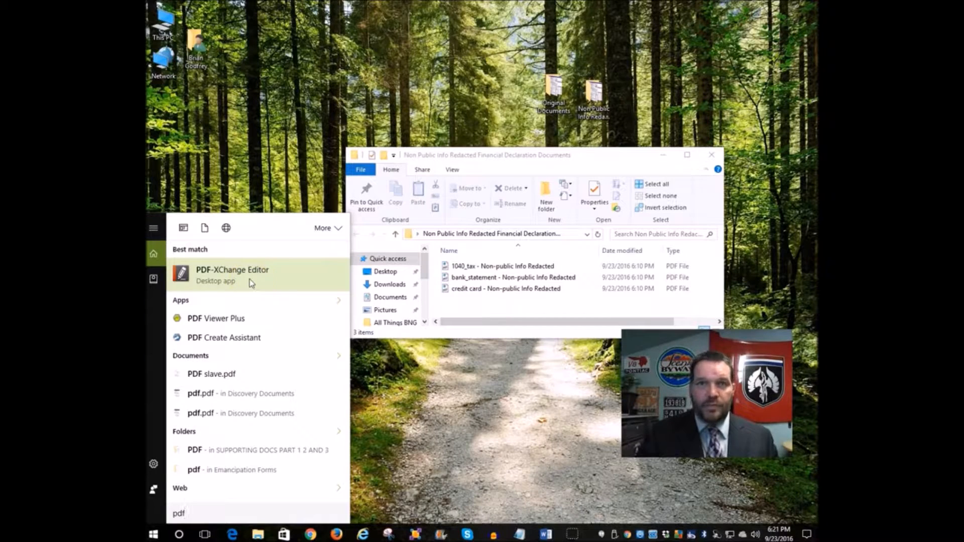
{"action": "mouse_move", "coordinate": [798, 390]}
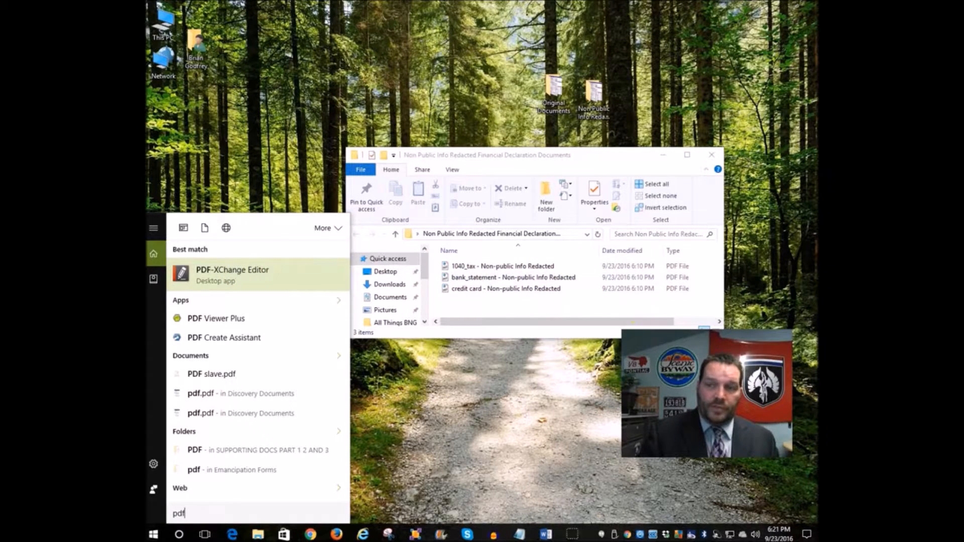
{"action": "mouse_move", "coordinate": [240, 281]}
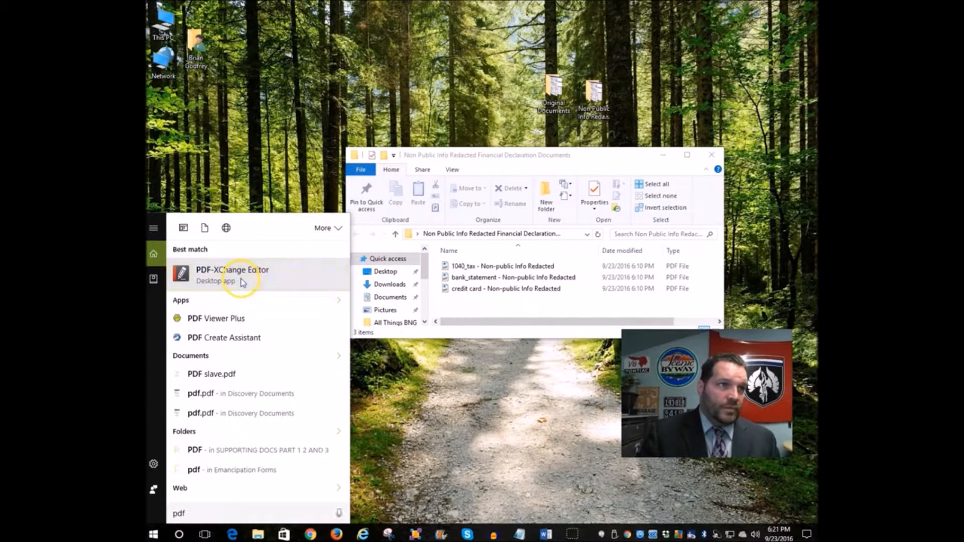
{"action": "left_click", "coordinate": [232, 275]}
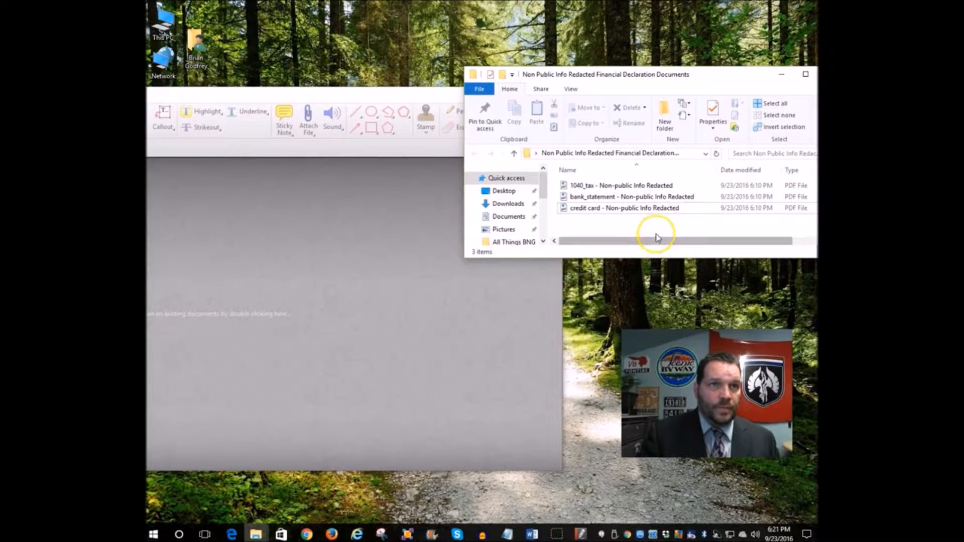
Step: Close the editor and folder window, returning to the desktop with both folders
{"action": "double_click", "coordinate": [624, 207]}
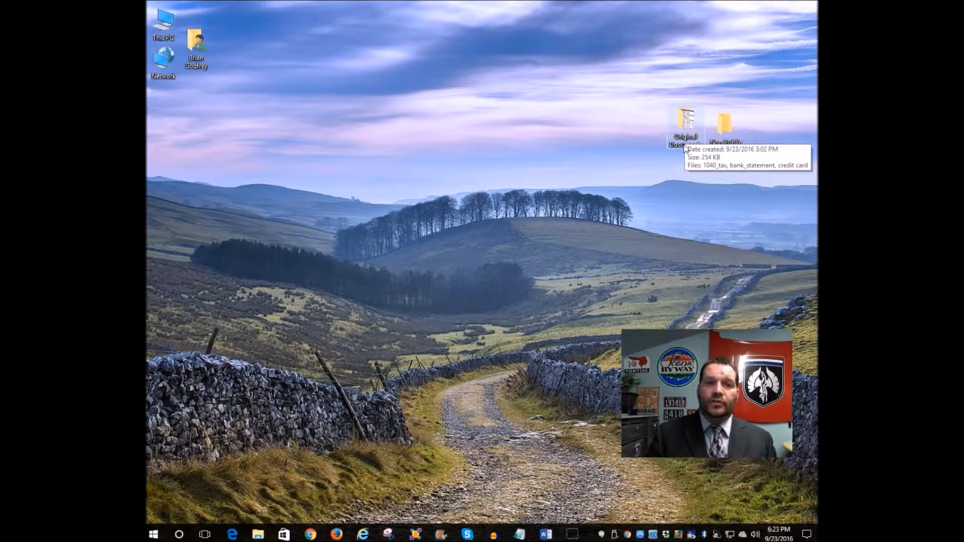
Step: Copy the three original PDFs again into the empty Non Public Info Redacted folder
{"action": "left_click", "coordinate": [686, 122]}
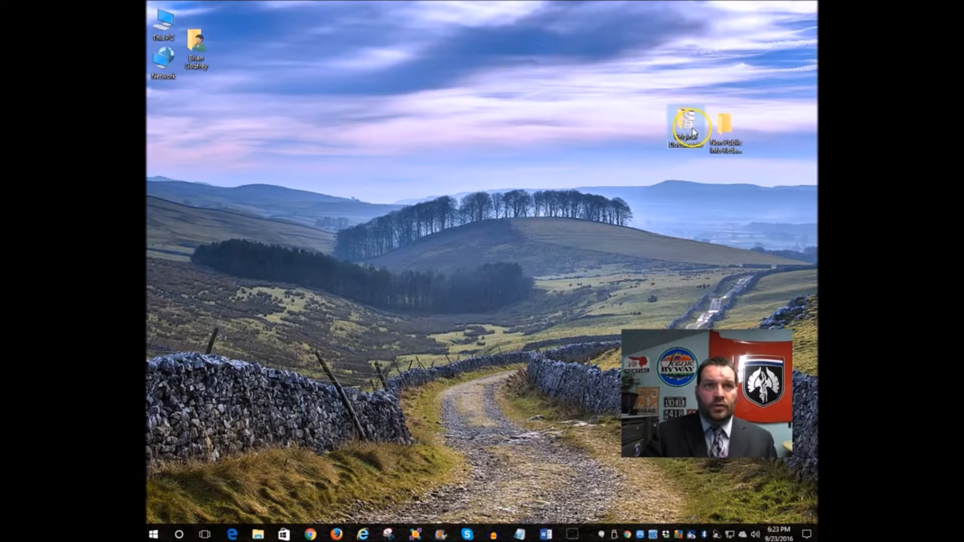
{"action": "double_click", "coordinate": [682, 128]}
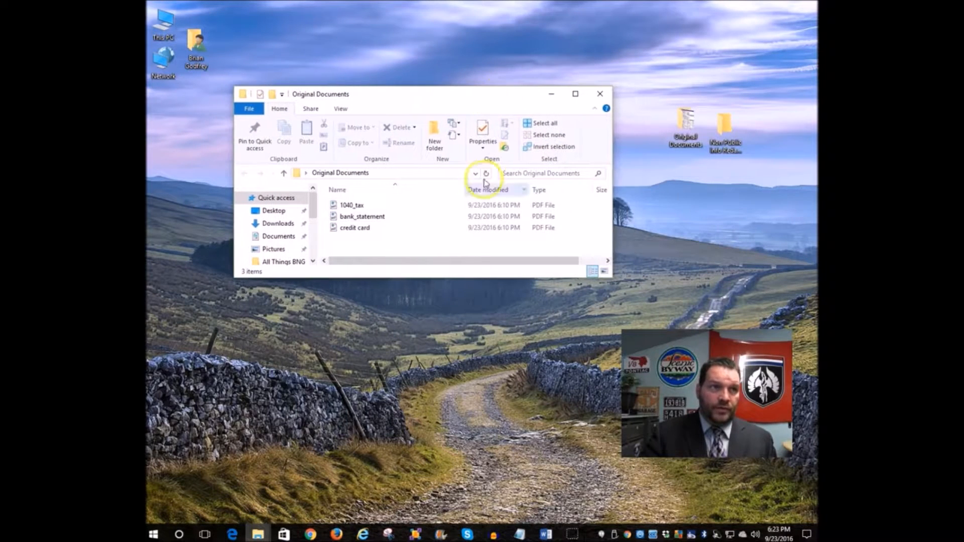
{"action": "mouse_move", "coordinate": [397, 246]}
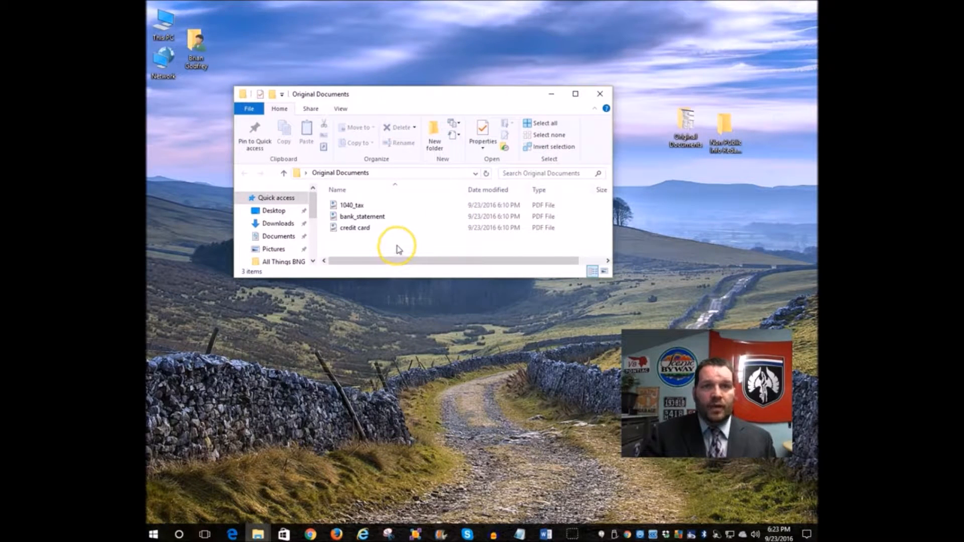
{"action": "left_click", "coordinate": [351, 205]}
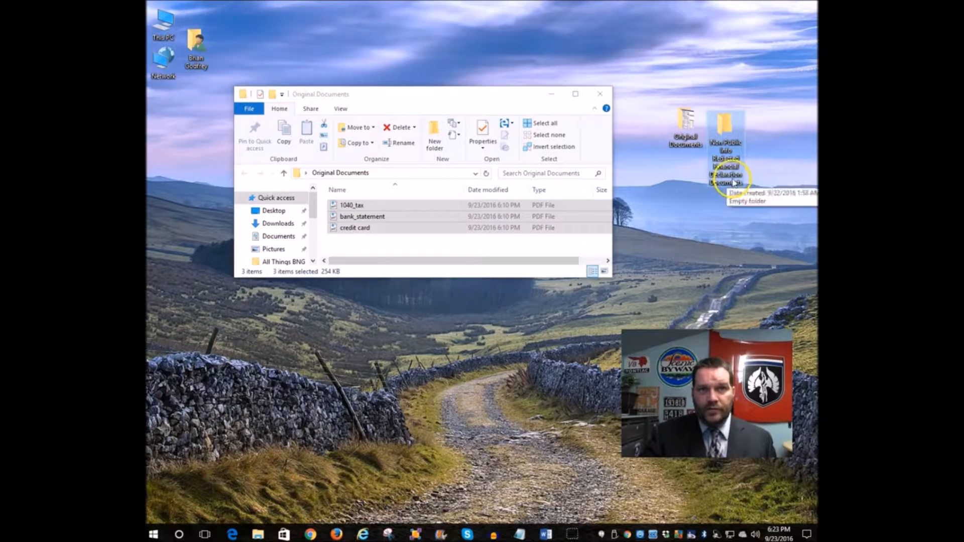
{"action": "left_click", "coordinate": [412, 250]}
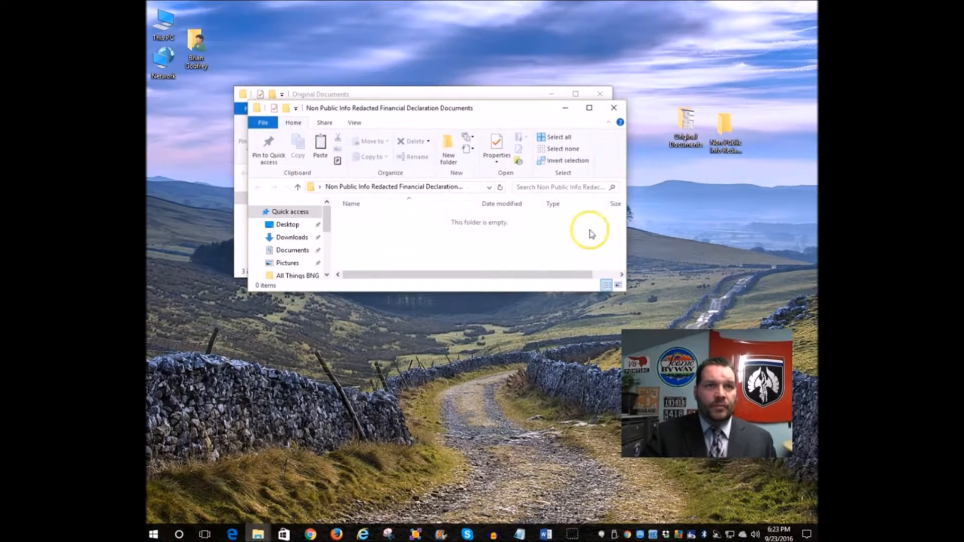
{"action": "left_click", "coordinate": [558, 137]}
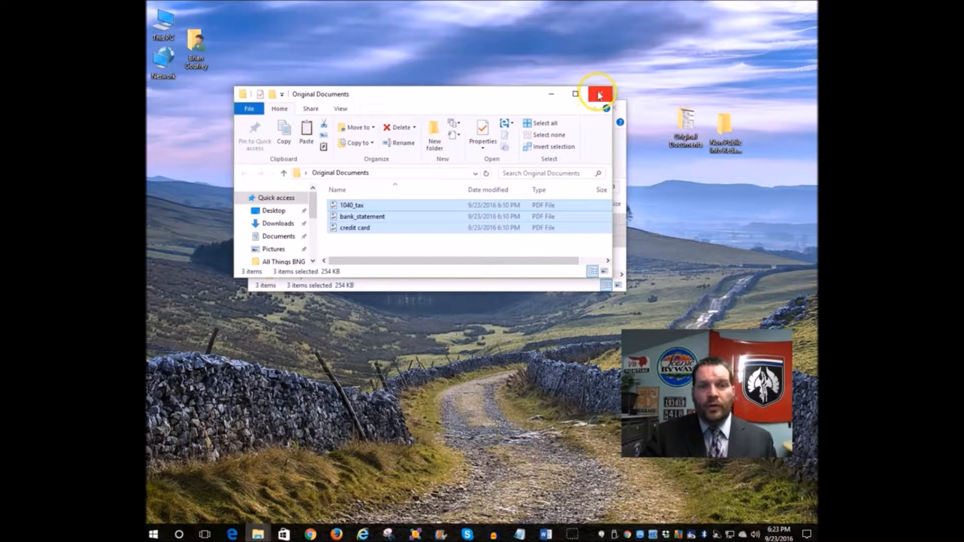
{"action": "mouse_move", "coordinate": [598, 95]}
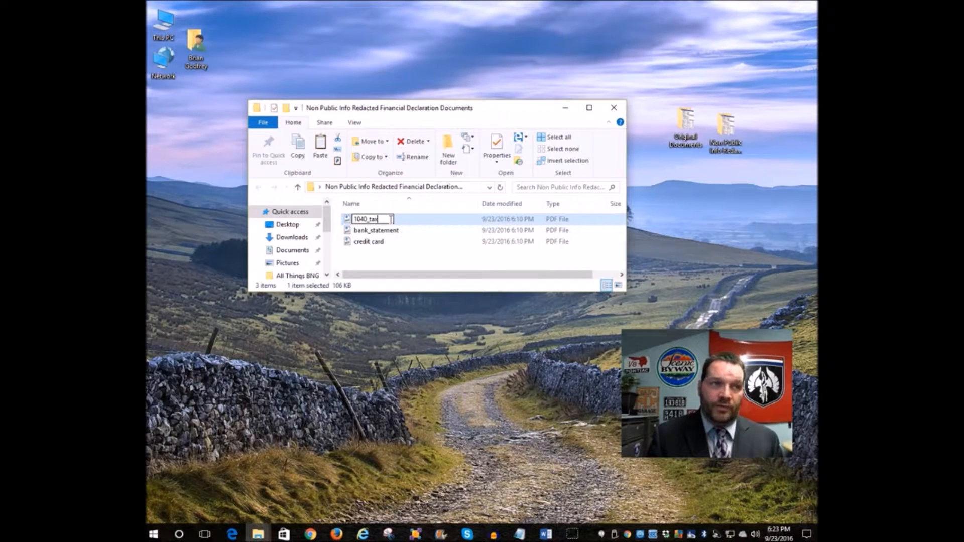
Step: Rename the 1040_tax copy with the suffix '- Non-public Info Redacted'
{"action": "type", "text": "-"}
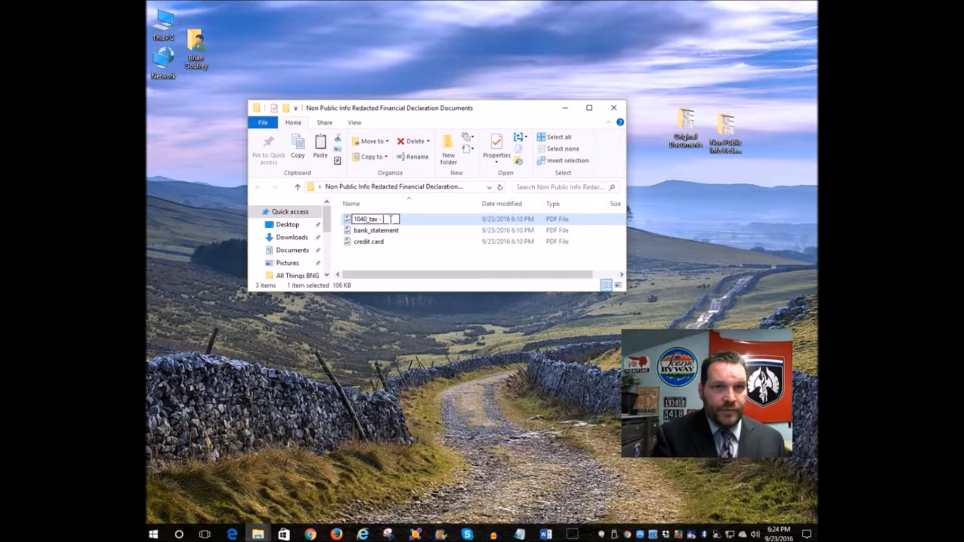
{"action": "type", "text": "Non-"}
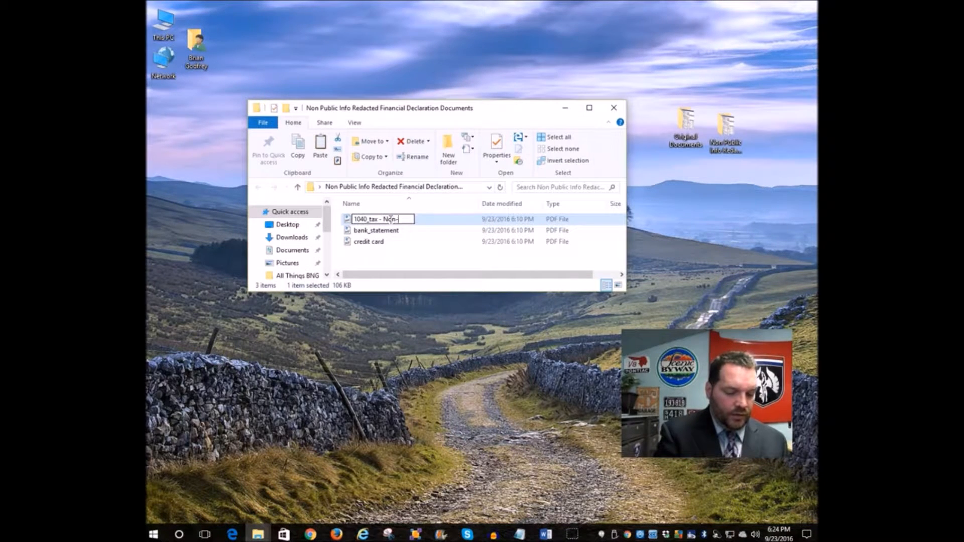
{"action": "type", "text": "public Info"}
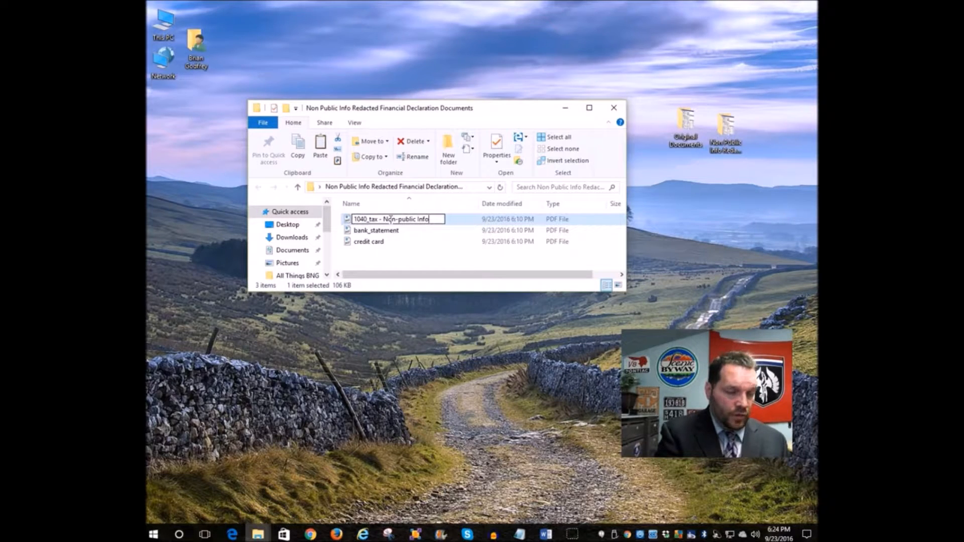
{"action": "type", "text": "Redacyt"}
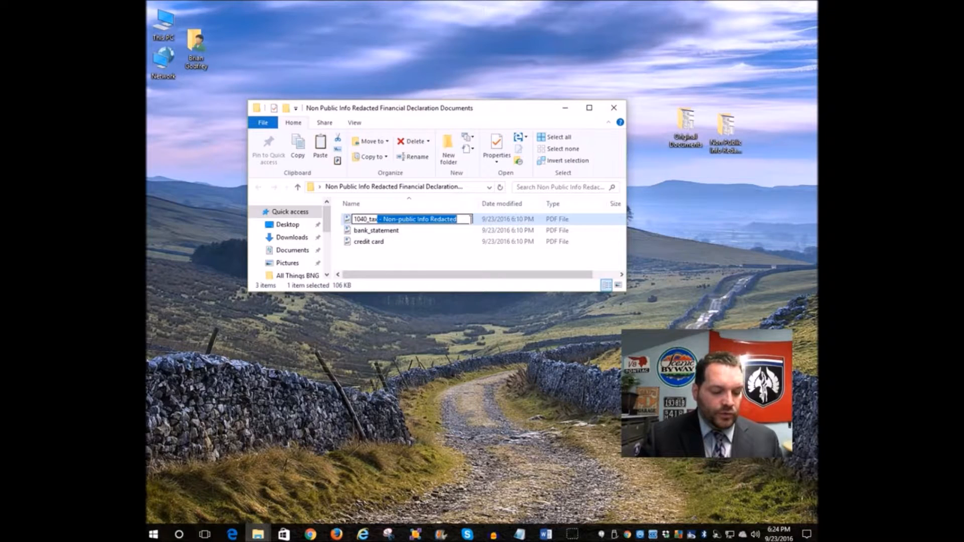
{"action": "left_click", "coordinate": [376, 230]}
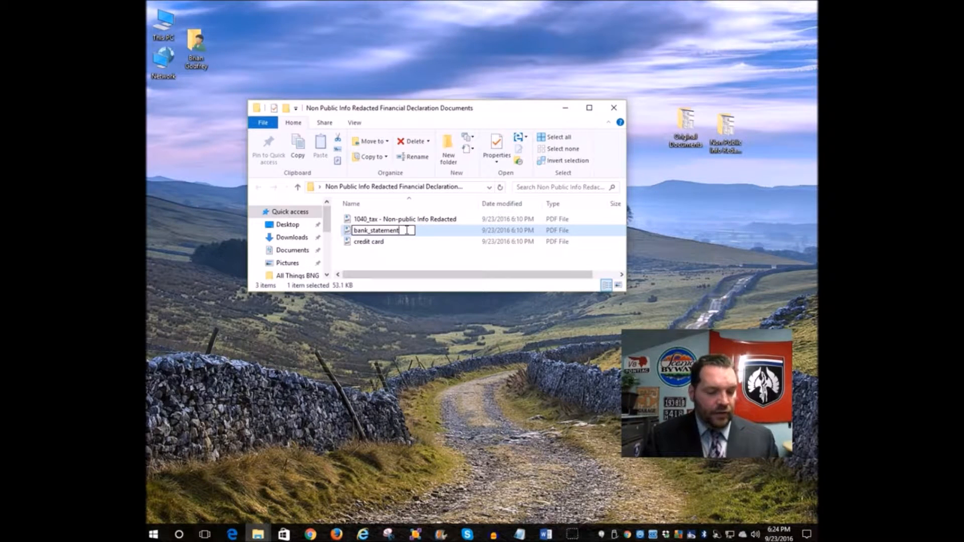
Step: Rename bank_statement and credit card with the same '- Non-public Info Redacted' suffix
{"action": "type", "text": "- Non-public Info Redacted"}
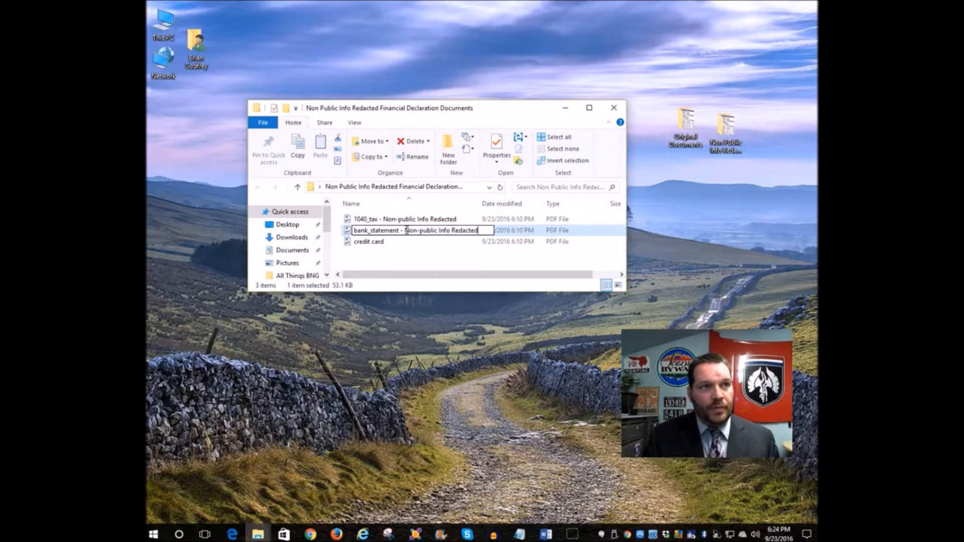
{"action": "left_click", "coordinate": [369, 242]}
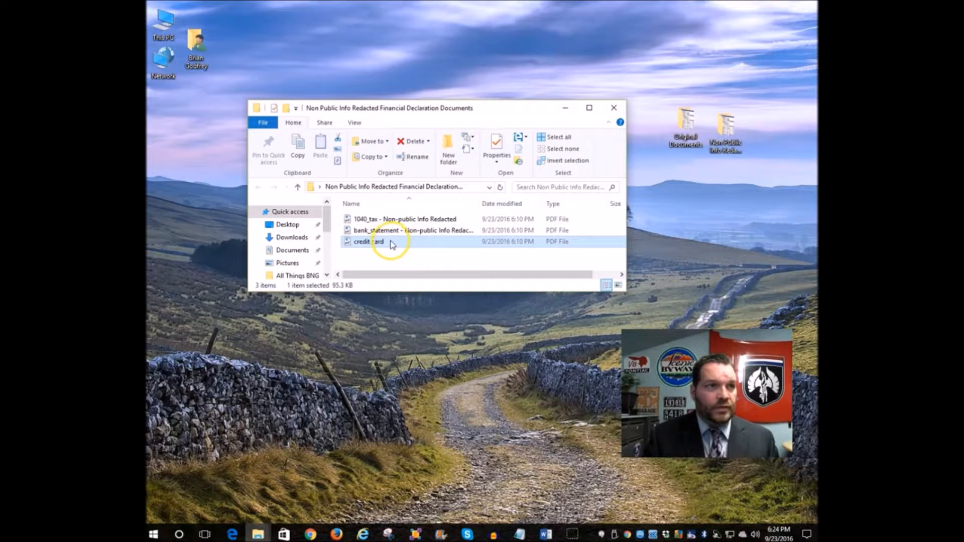
{"action": "left_click", "coordinate": [368, 242]}
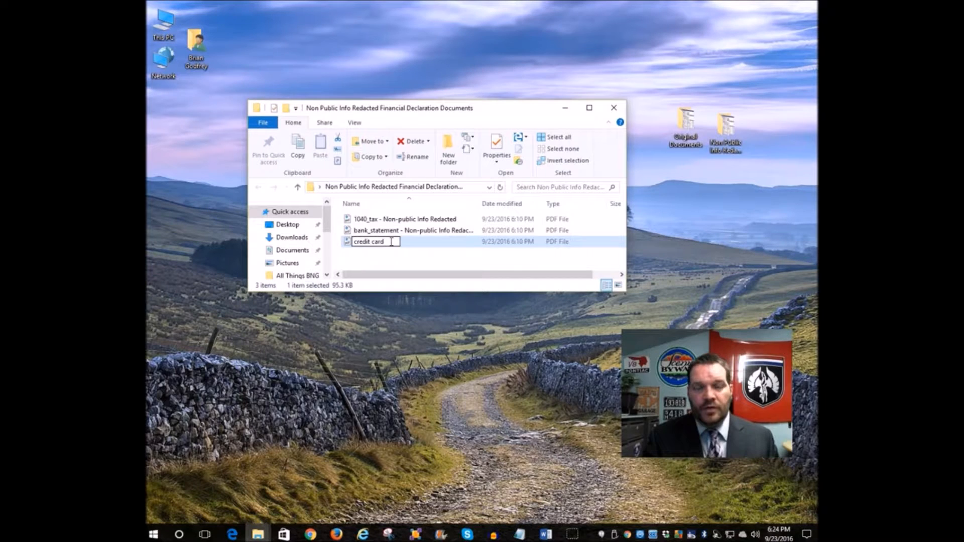
{"action": "type", "text": "- Non-public Info Redacted"}
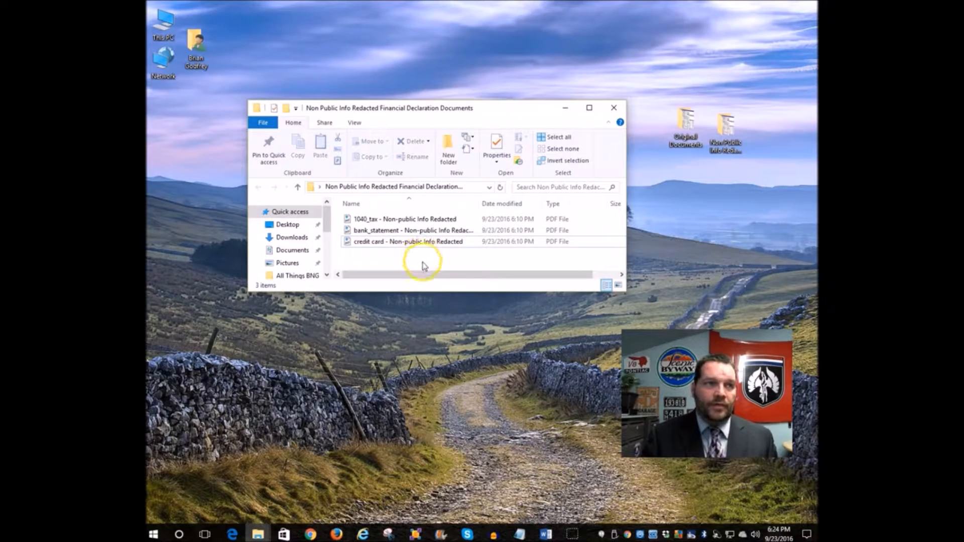
{"action": "left_click_drag", "start_coordinate": [388, 108], "coordinate": [434, 179]}
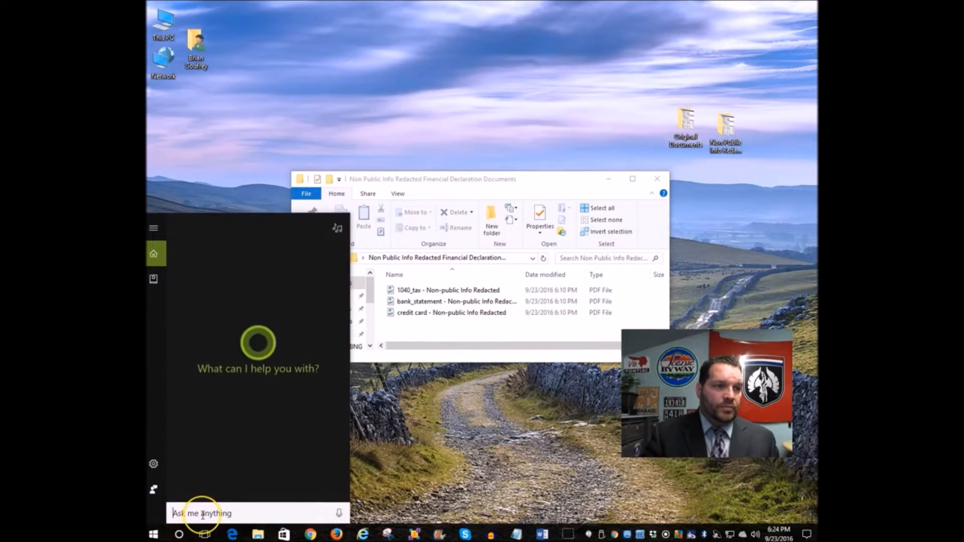
Step: Launch PDF-XChange Editor via the 'pdf' search and select all three renamed PDFs
{"action": "type", "text": "pdf"}
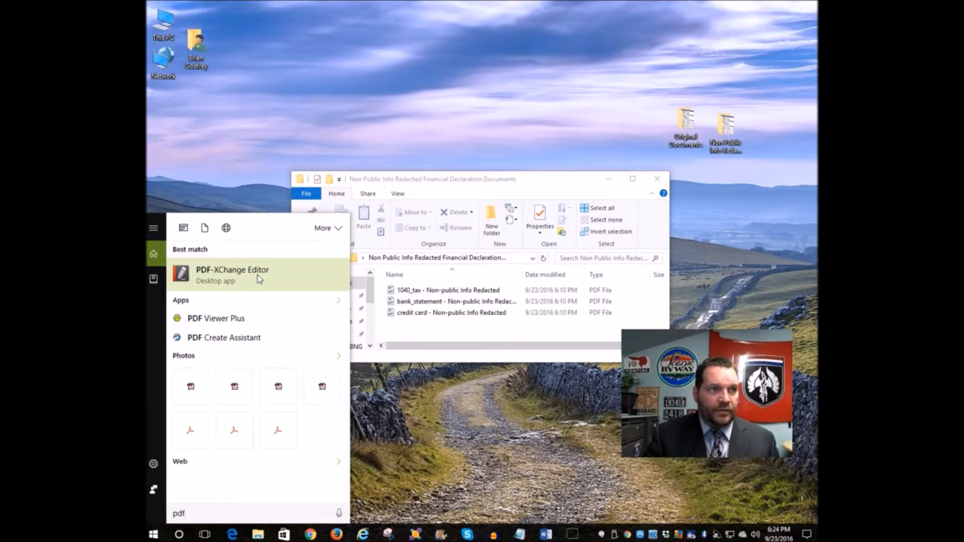
{"action": "left_click", "coordinate": [232, 274]}
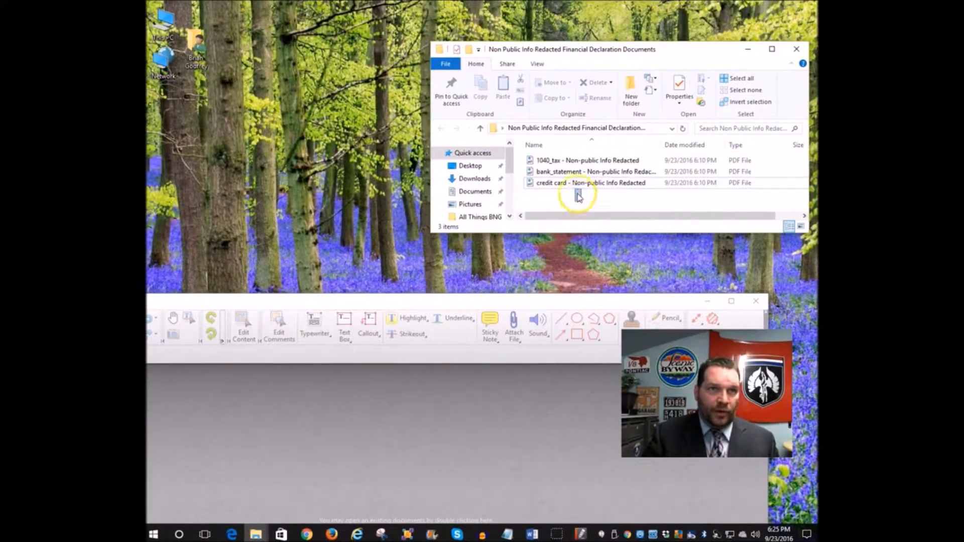
{"action": "left_click", "coordinate": [742, 77]}
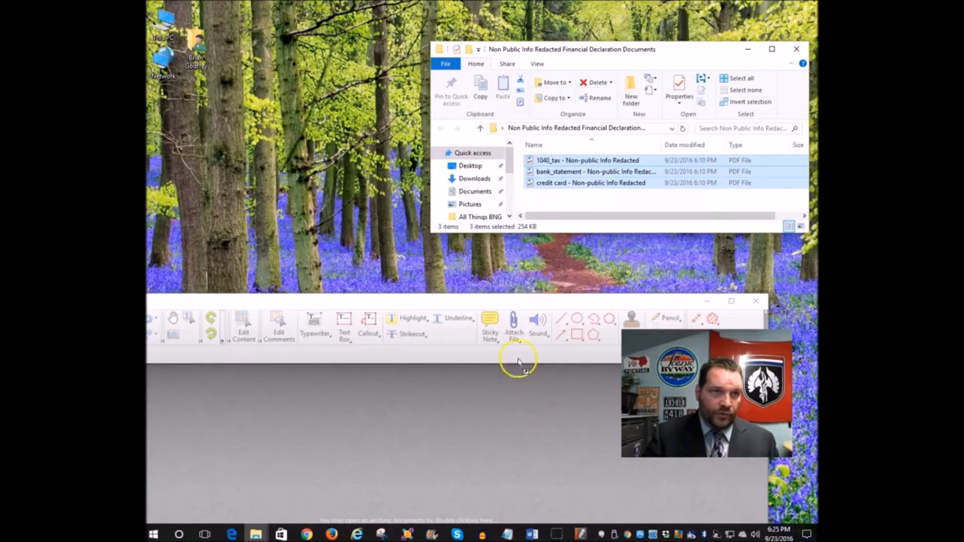
{"action": "mouse_move", "coordinate": [501, 437]}
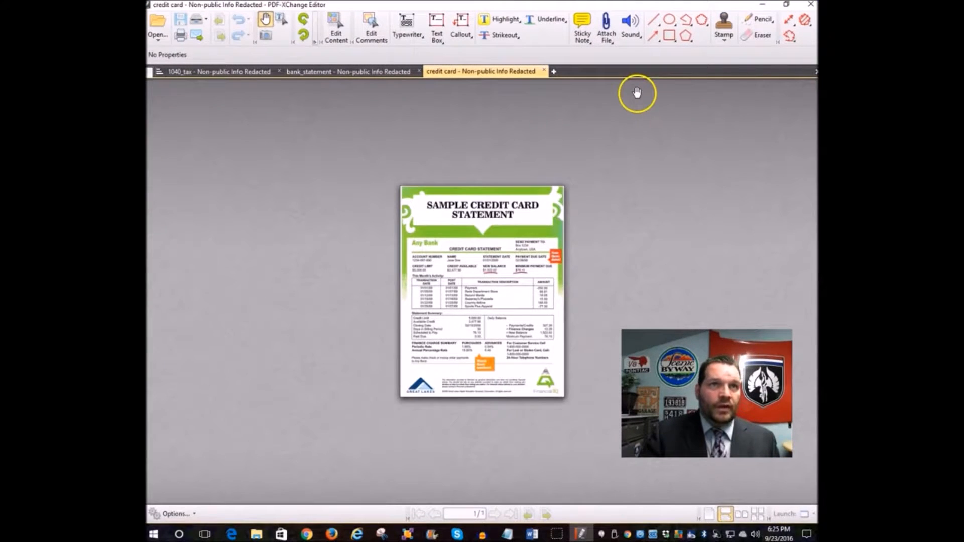
Step: Show the 1040_tax return enlarged and switch to the Pencil tool
{"action": "left_click", "coordinate": [218, 71]}
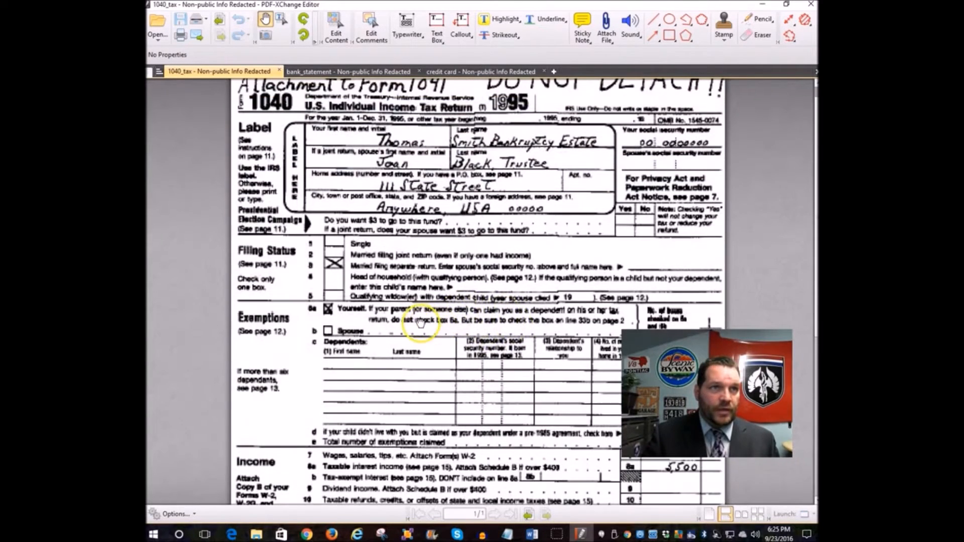
{"action": "scroll", "scroll_direction": "down", "scroll_amount": 3}
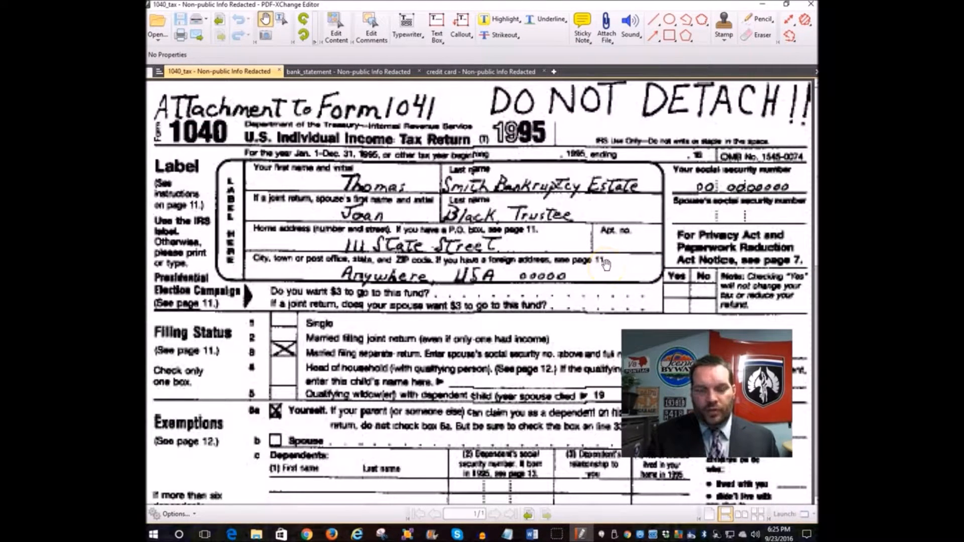
{"action": "mouse_move", "coordinate": [708, 166]}
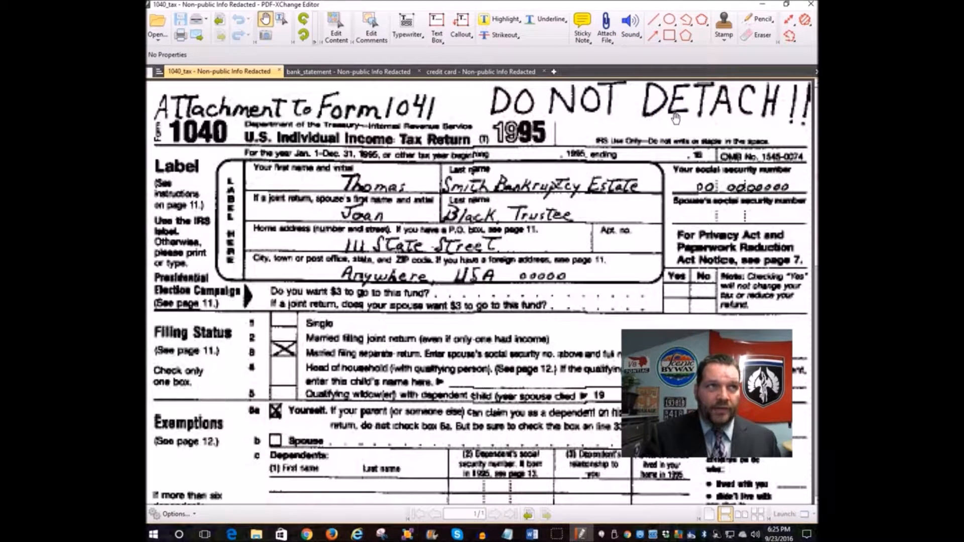
{"action": "mouse_move", "coordinate": [710, 120]}
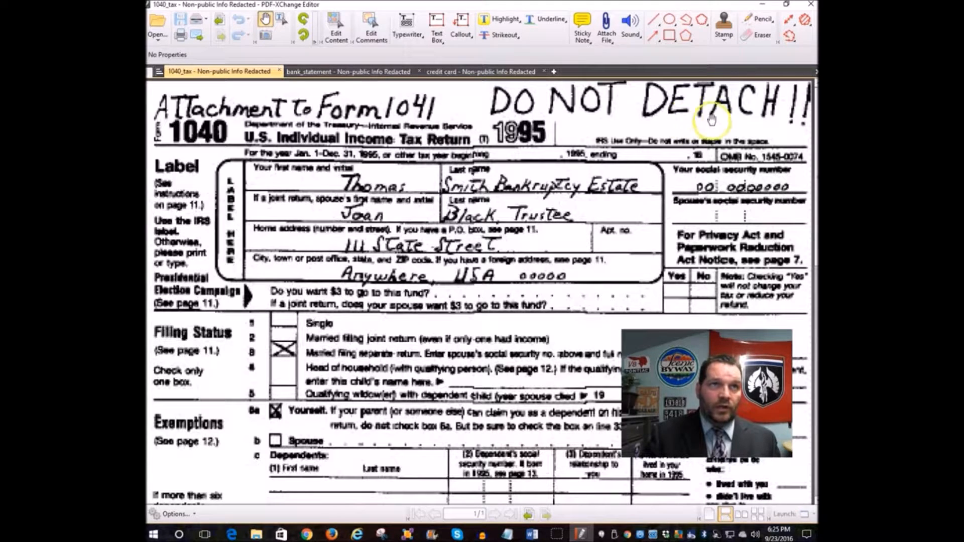
{"action": "left_click", "coordinate": [755, 23]}
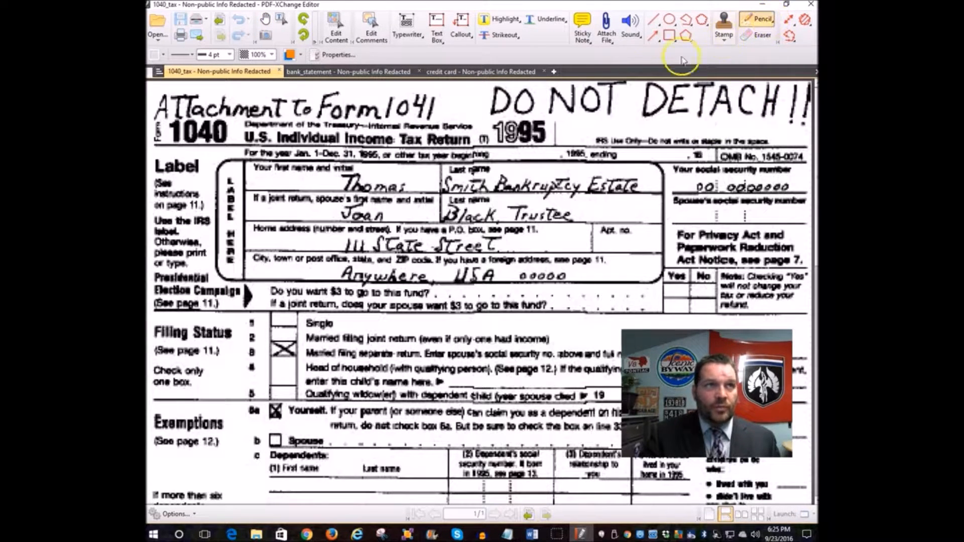
Step: White out the 1040's SSN except the last four digits with a white pencil, then close it
{"action": "left_click", "coordinate": [229, 54]}
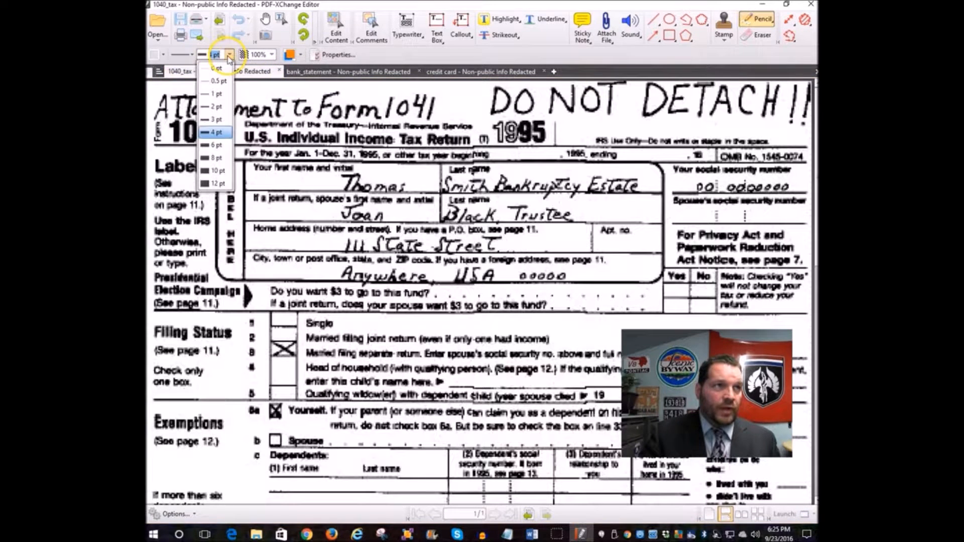
{"action": "mouse_move", "coordinate": [214, 146]}
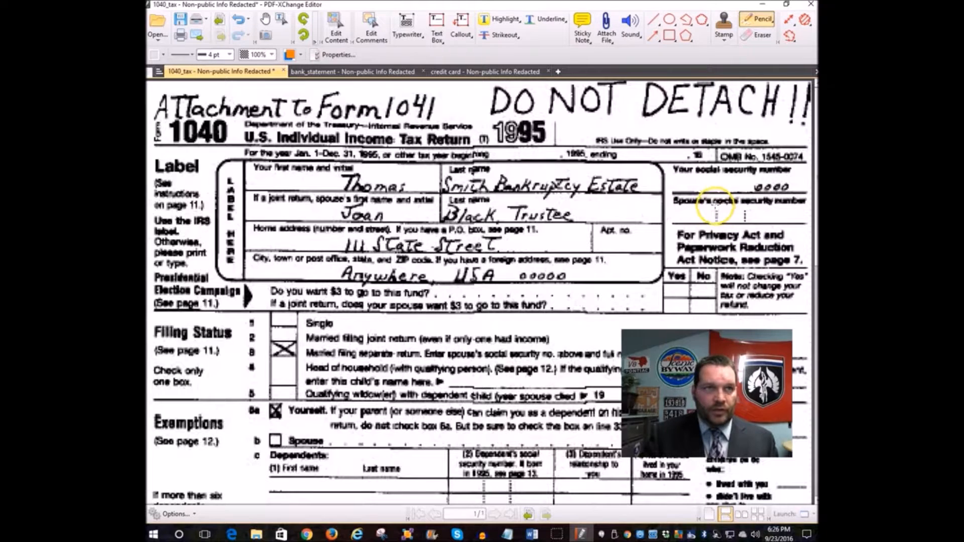
{"action": "mouse_move", "coordinate": [716, 179]}
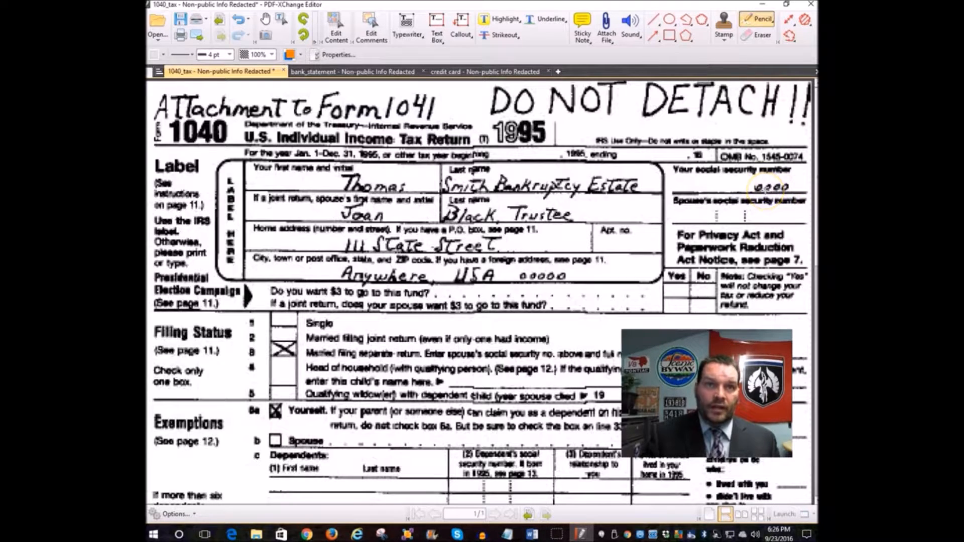
{"action": "scroll", "scroll_direction": "down", "scroll_amount": 3}
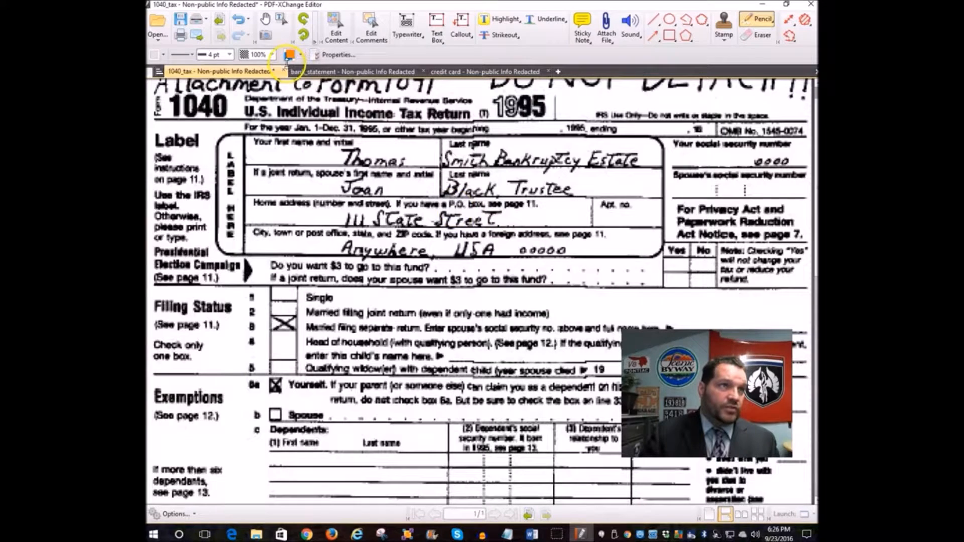
{"action": "left_click", "coordinate": [282, 71]}
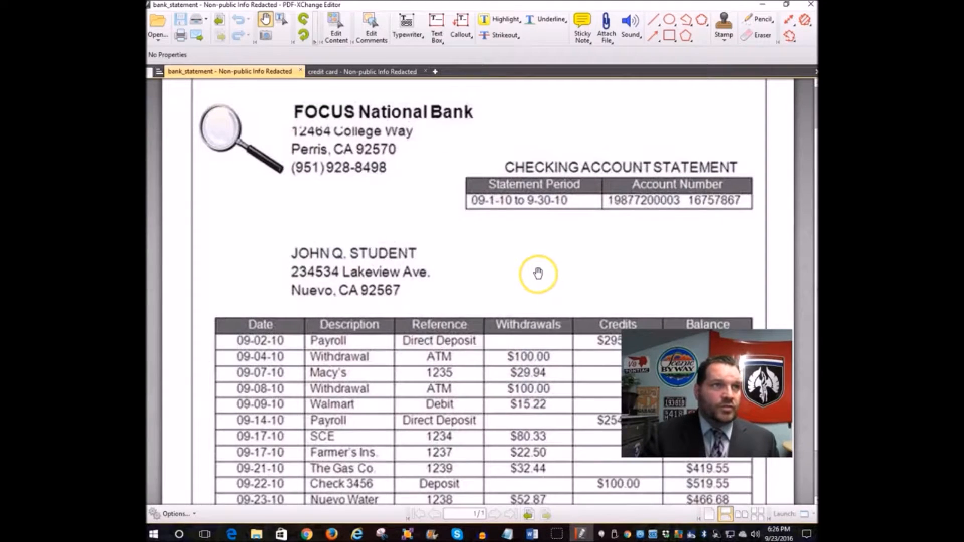
{"action": "mouse_move", "coordinate": [676, 194]}
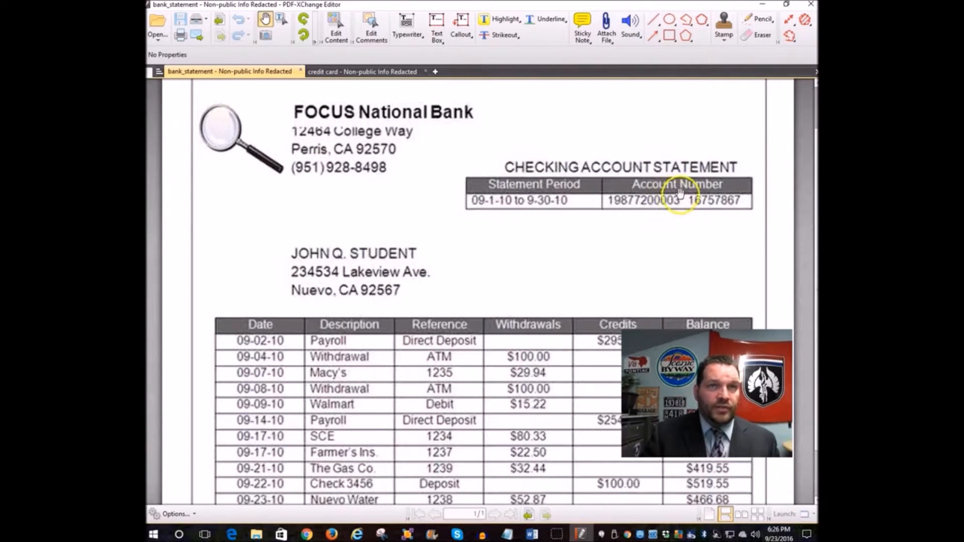
{"action": "mouse_move", "coordinate": [714, 145]}
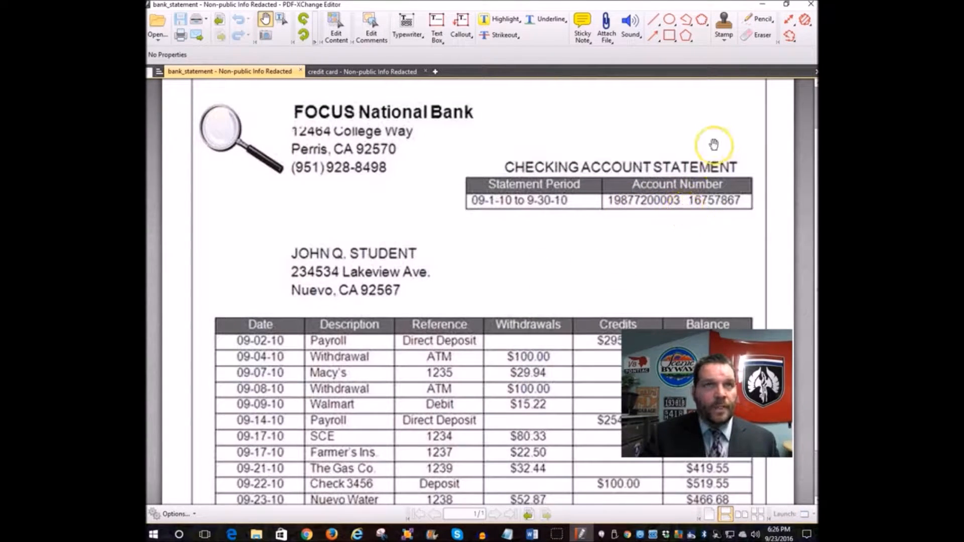
Step: Paint over the bank statement account number leaving 0003 and 7867, then close it
{"action": "left_click", "coordinate": [763, 18]}
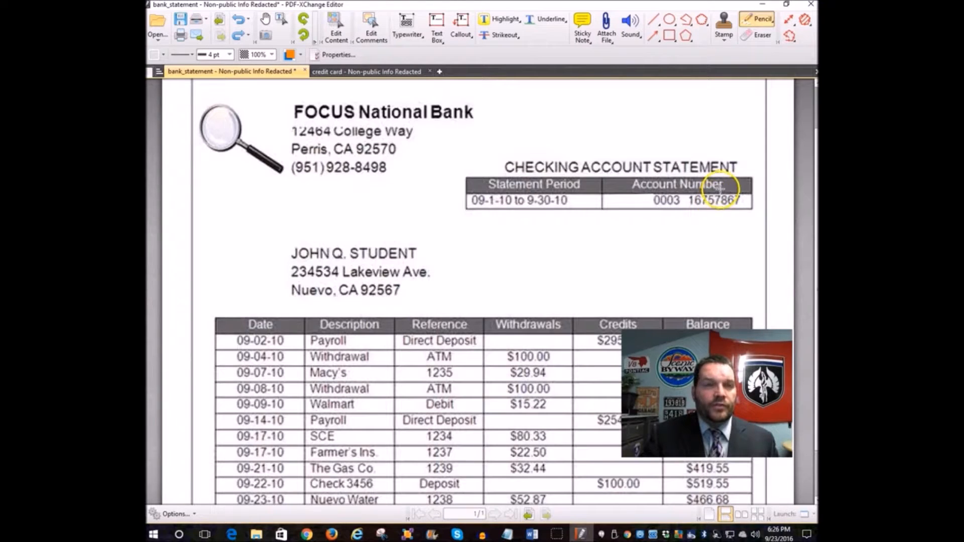
{"action": "mouse_move", "coordinate": [411, 324]}
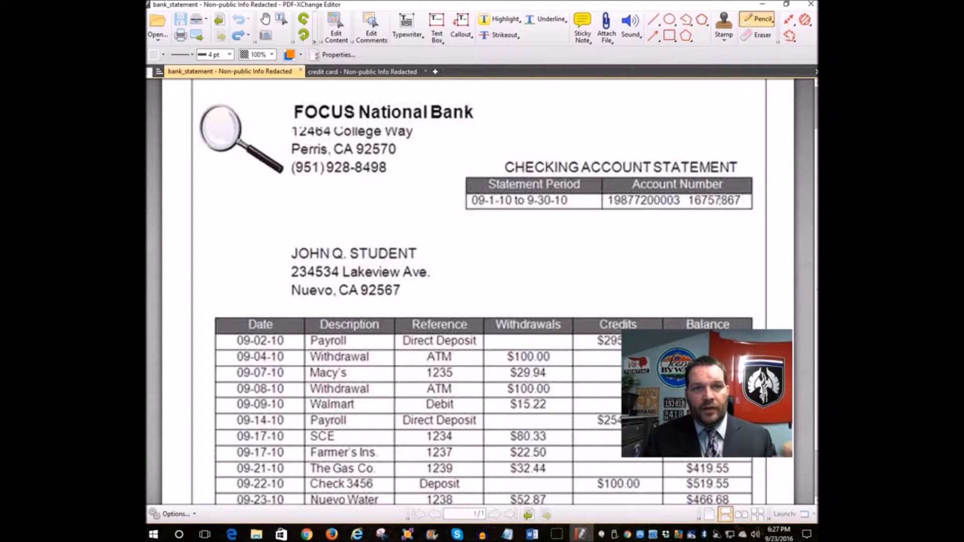
{"action": "left_click", "coordinate": [713, 200]}
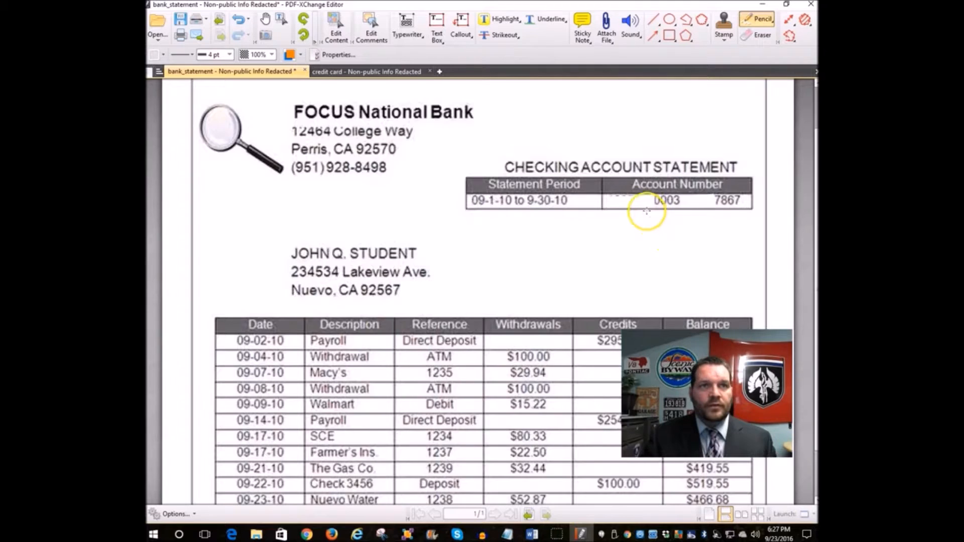
{"action": "scroll", "scroll_direction": "down", "scroll_amount": 3}
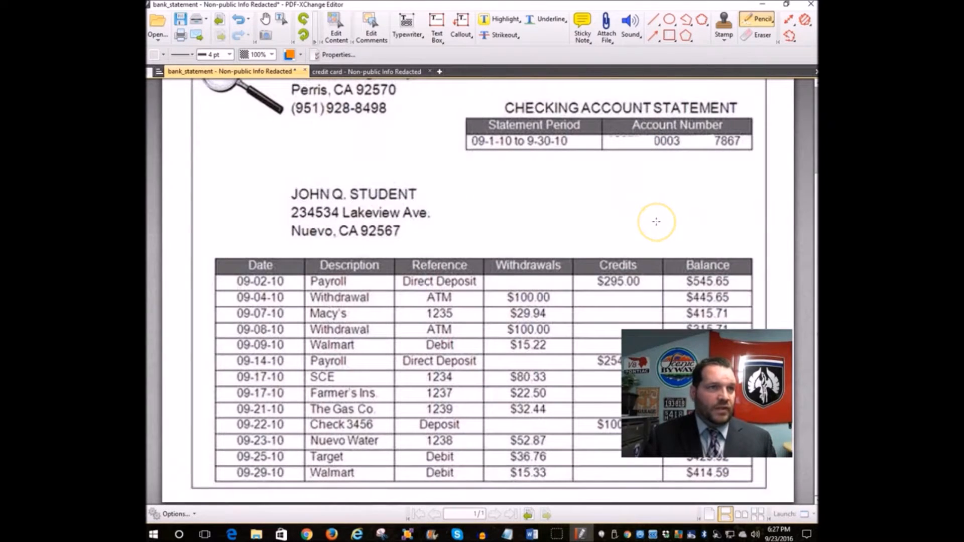
{"action": "scroll", "scroll_direction": "up", "scroll_amount": 3}
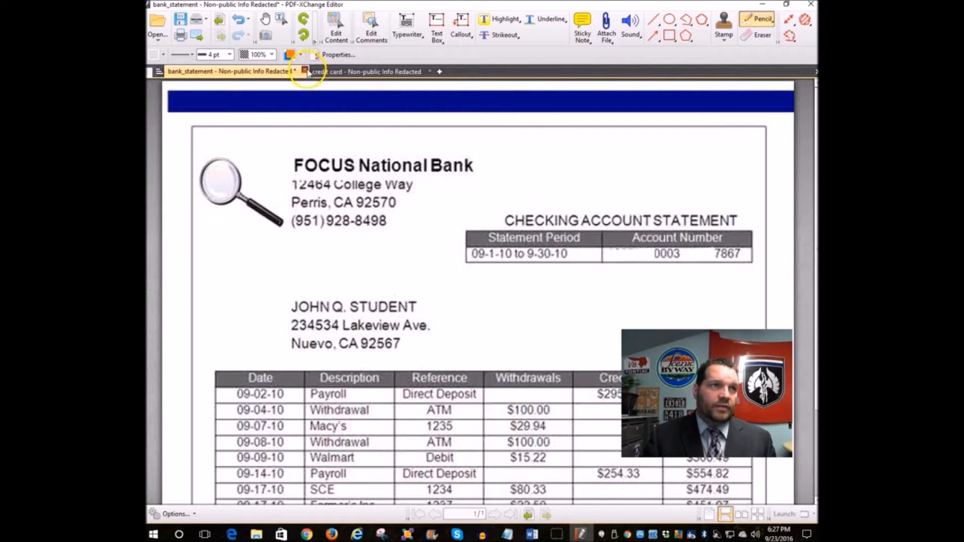
{"action": "left_click", "coordinate": [365, 72]}
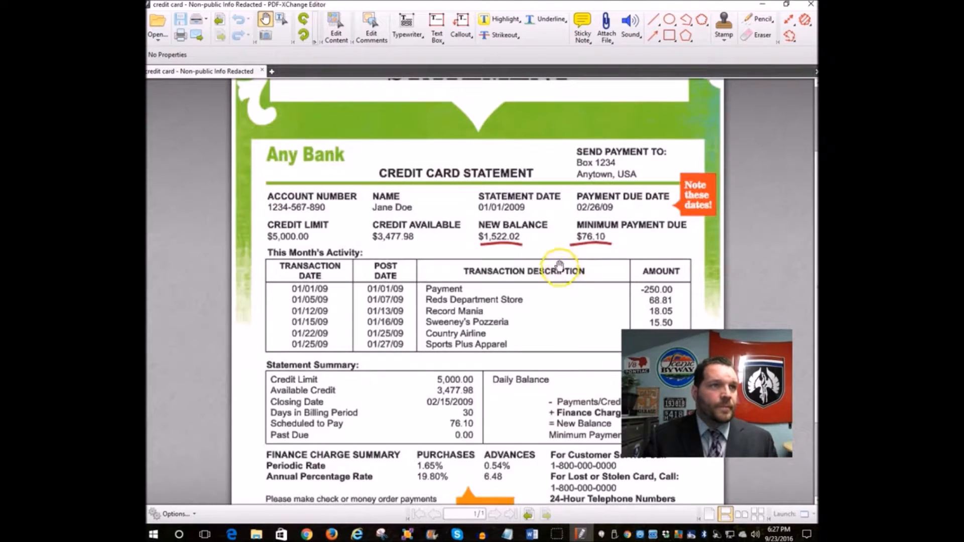
Step: Review the credit card statement and activate the Pencil tool for freehand redaction
{"action": "scroll", "scroll_direction": "down", "scroll_amount": 3}
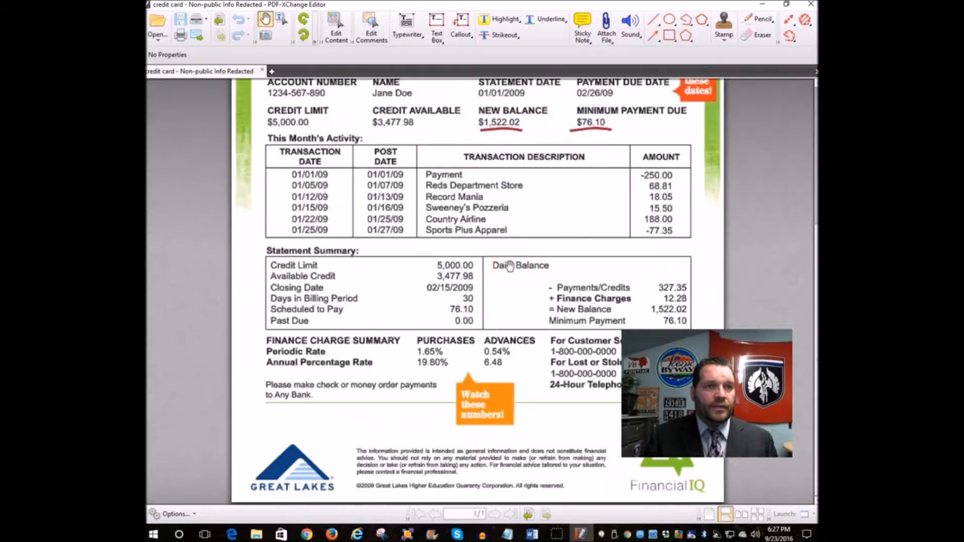
{"action": "scroll", "scroll_direction": "up", "scroll_amount": 3}
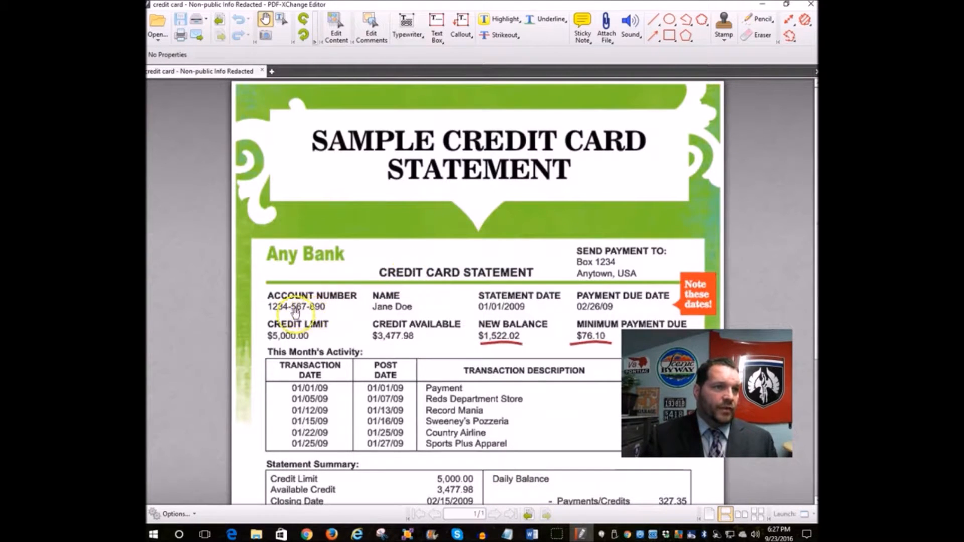
{"action": "left_click", "coordinate": [761, 23]}
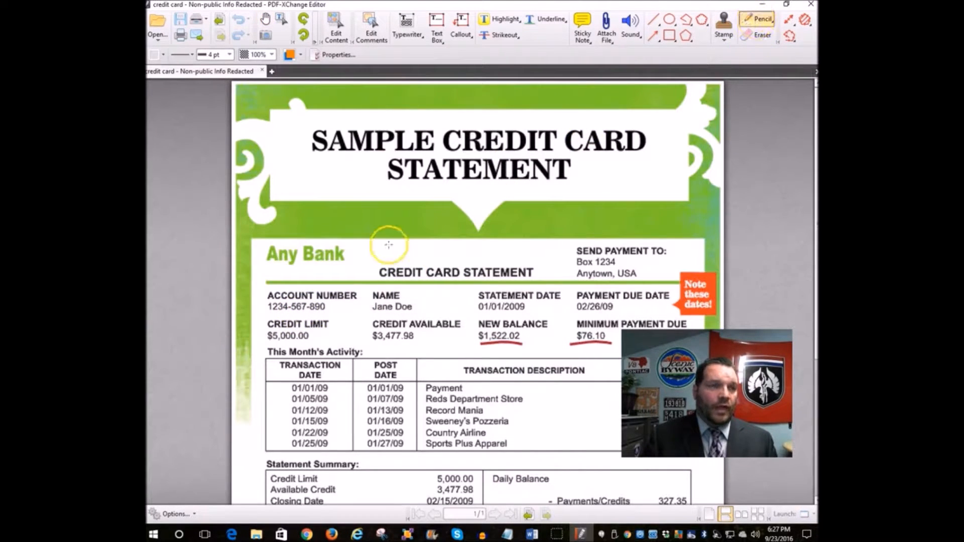